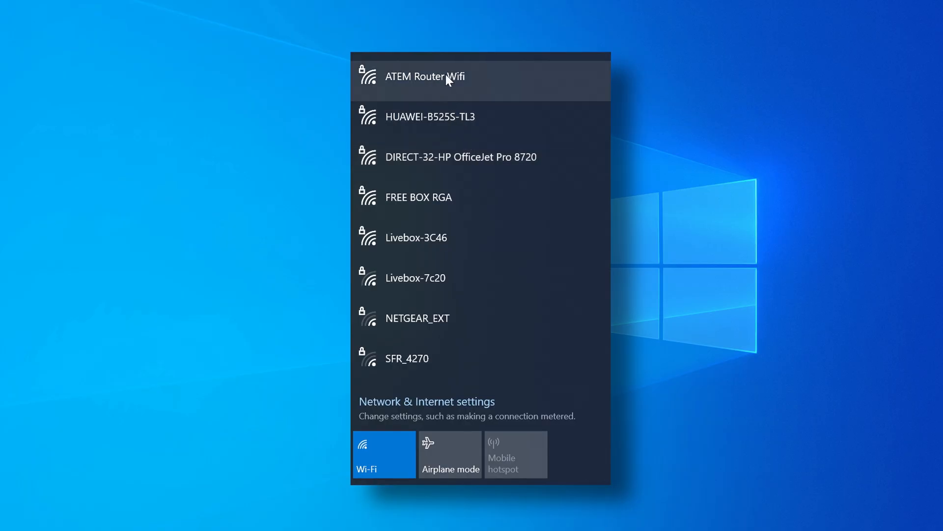
- Select the ATEM Router Wifi network from the Wi-Fi list and connect
left_click(425, 76)
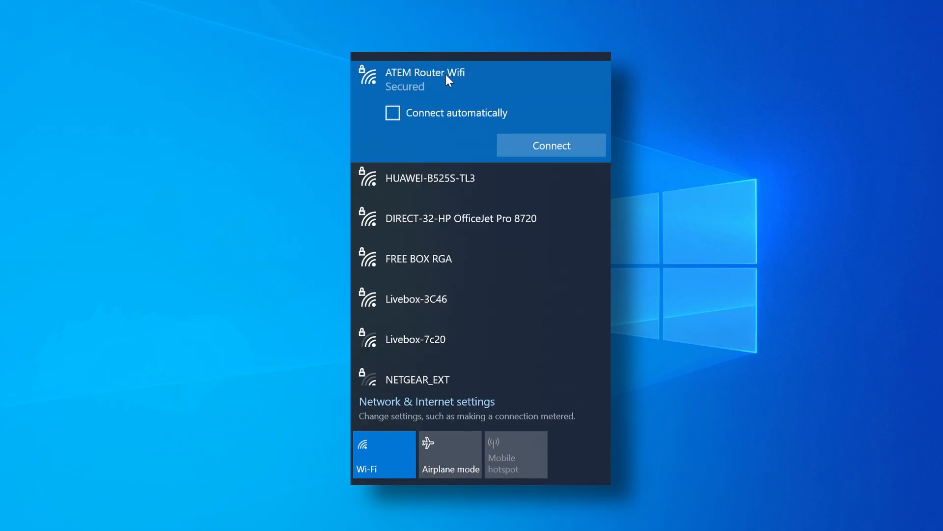
left_click(550, 145)
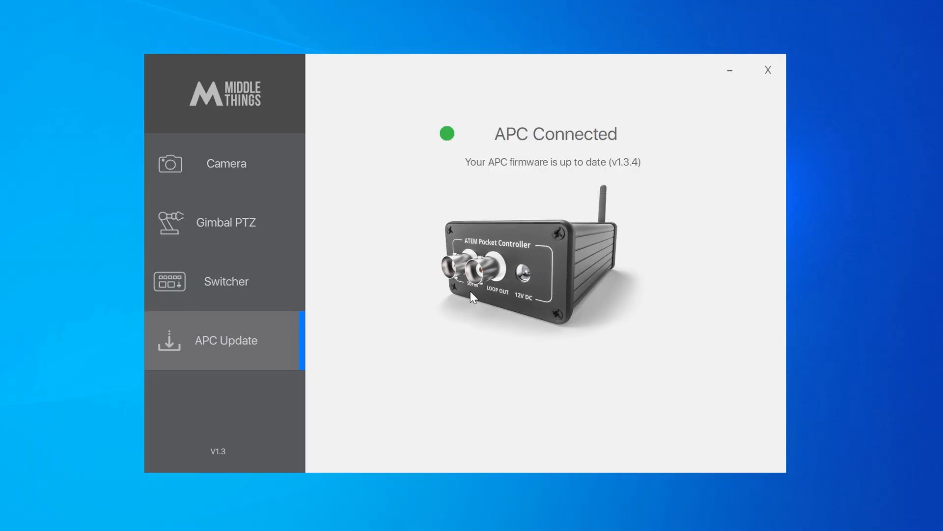
- Connect to the ATEM switcher at 192.168.10.240, then open Gimbal PTZ settings
left_click(225, 281)
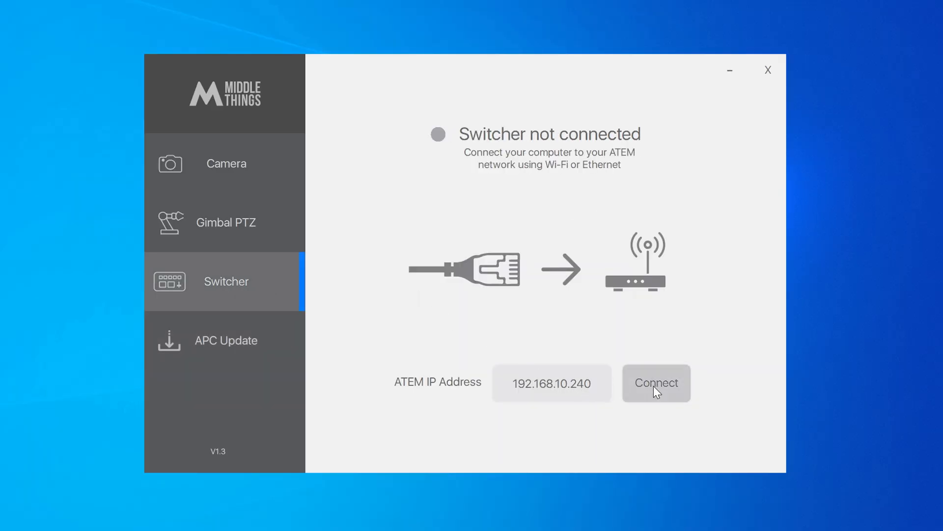
left_click(656, 382)
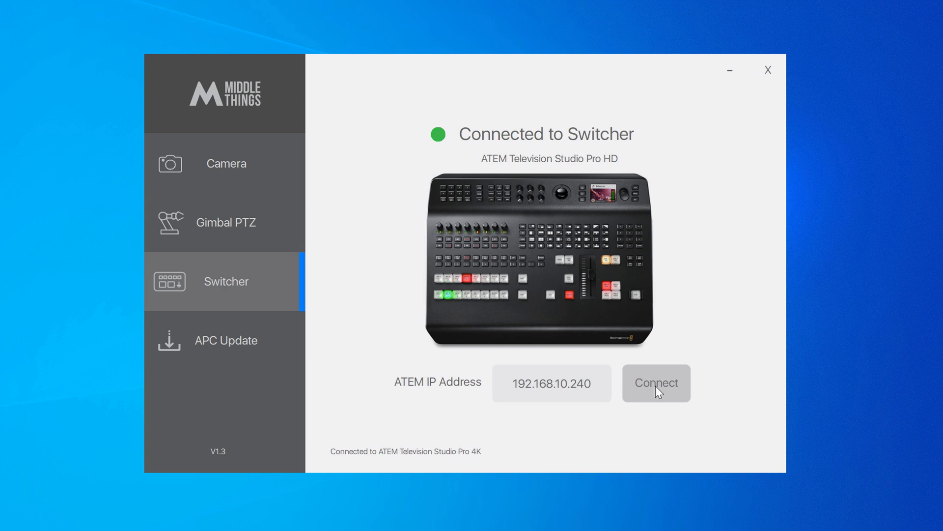
left_click(225, 222)
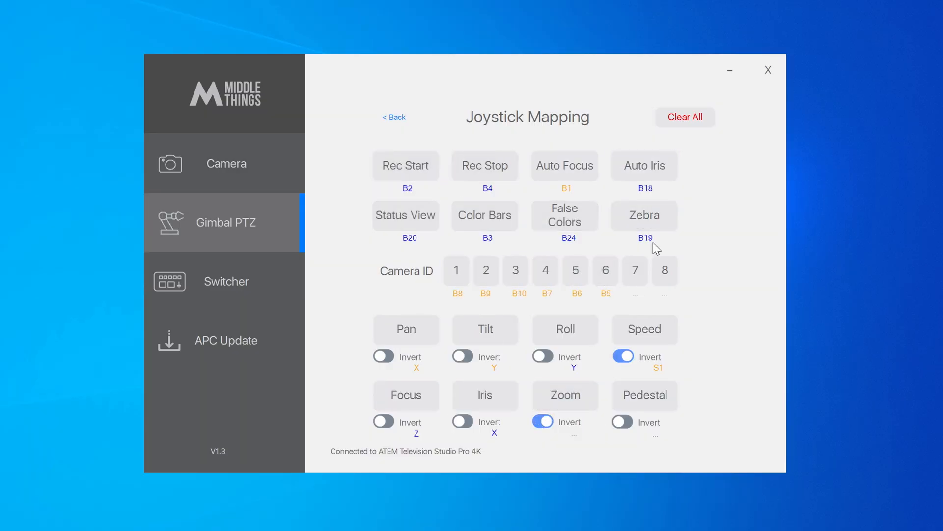
- Assign the joystick's Y axis to Roll and go back to Gimbal PTZ control
left_click(565, 329)
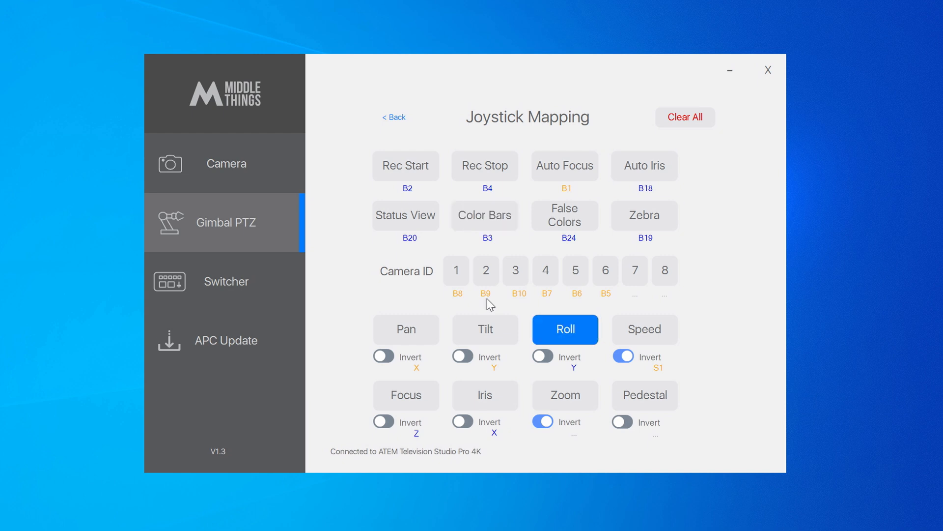
left_click(394, 117)
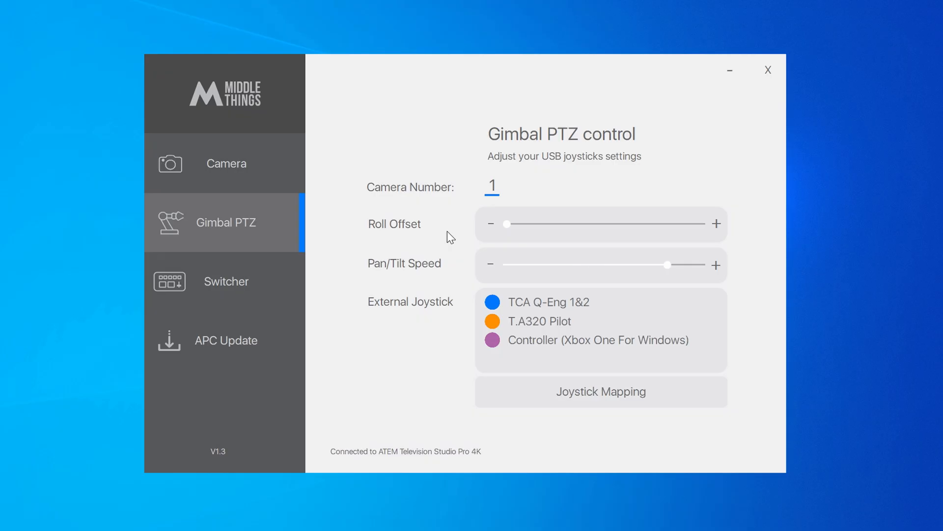
- Drag the Pan/Tilt Speed slider to its minimum, then adjust it again
left_click_drag(666, 265, 509, 265)
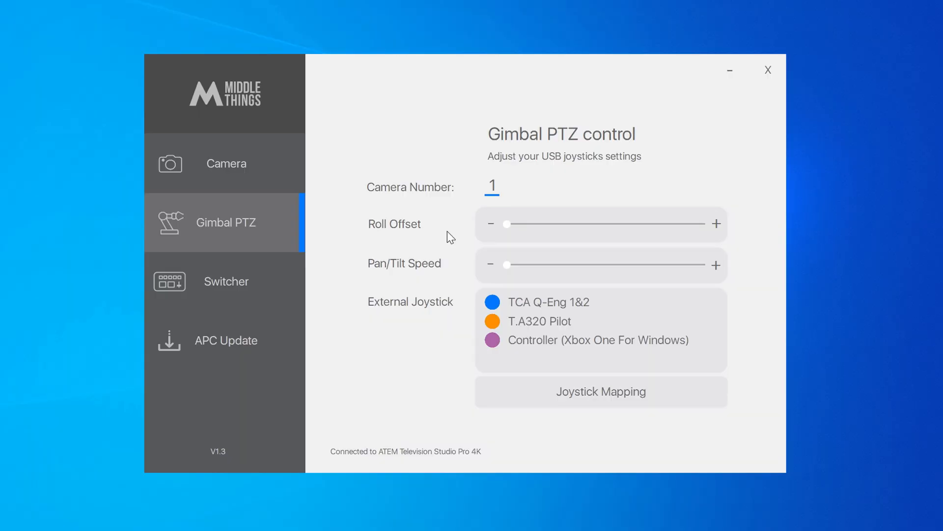
left_click_drag(507, 265, 683, 265)
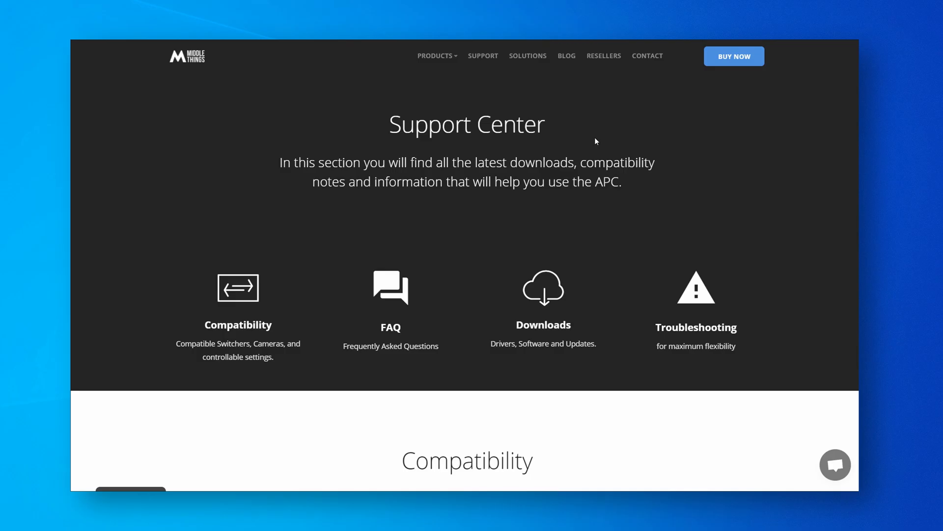
- Scroll to the compatible cameras list, then open CAM1 colour correction in ATEM Software Control
scroll("down", 3)
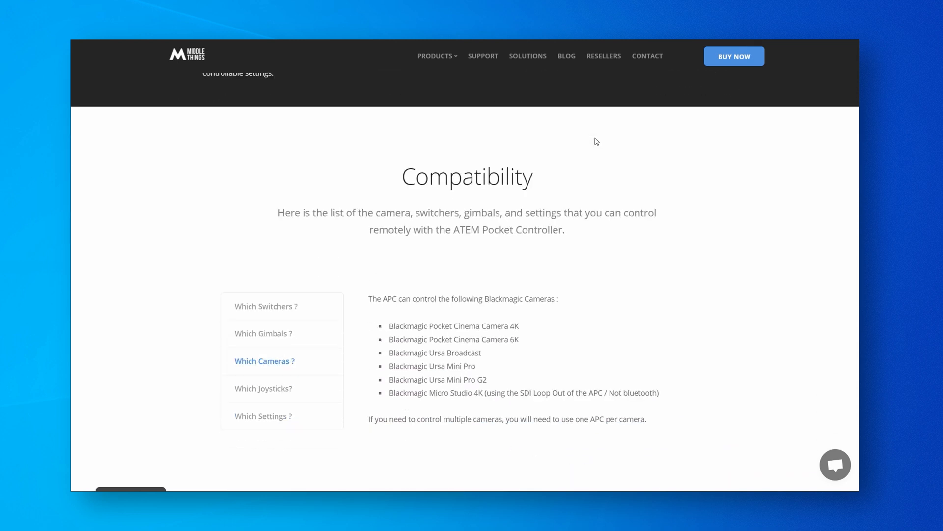
scroll("down", 3)
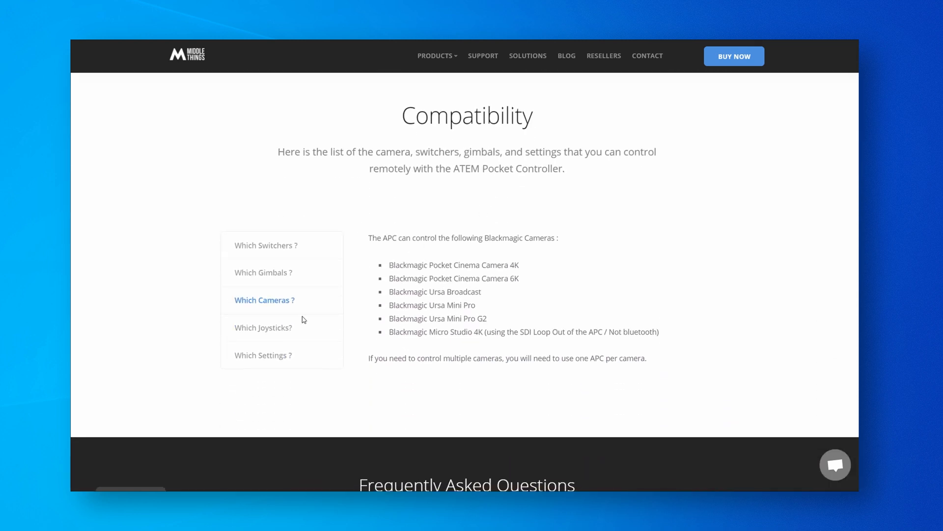
left_click(263, 327)
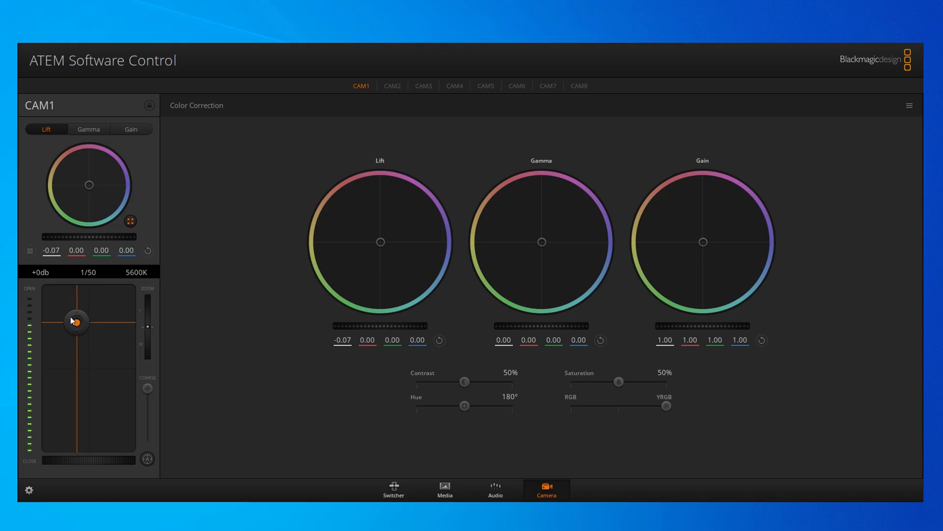
- Set CAM1's lift to 0.01 and push its contrast from 64% to 97%
left_click_drag(76, 321, 89, 317)
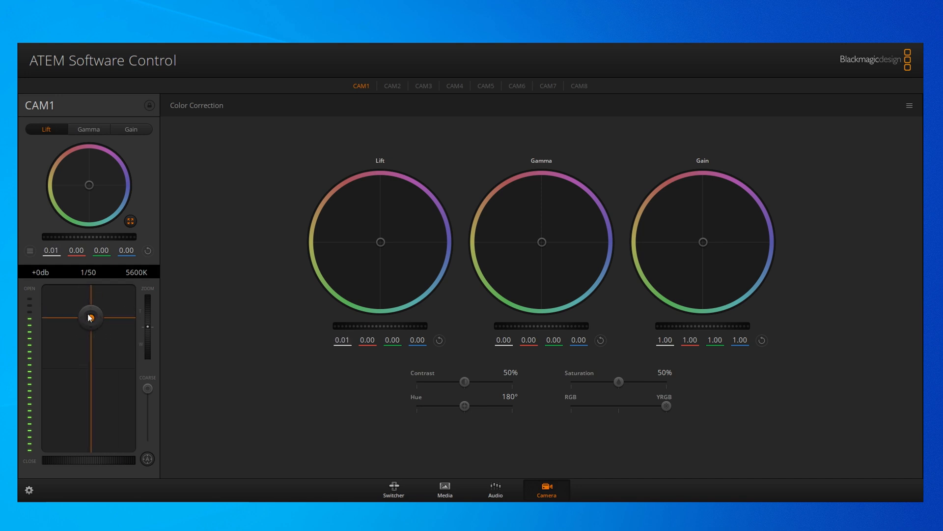
left_click_drag(464, 382, 477, 383)
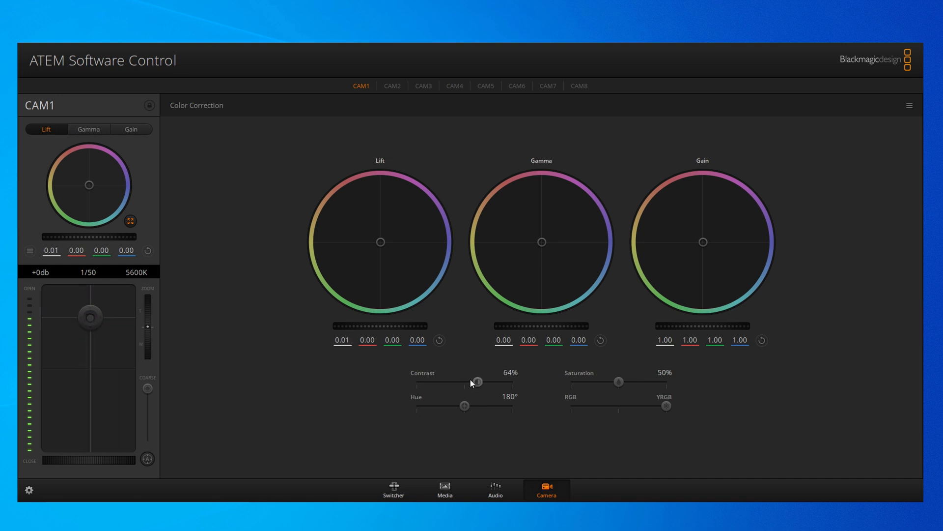
left_click_drag(477, 381, 509, 381)
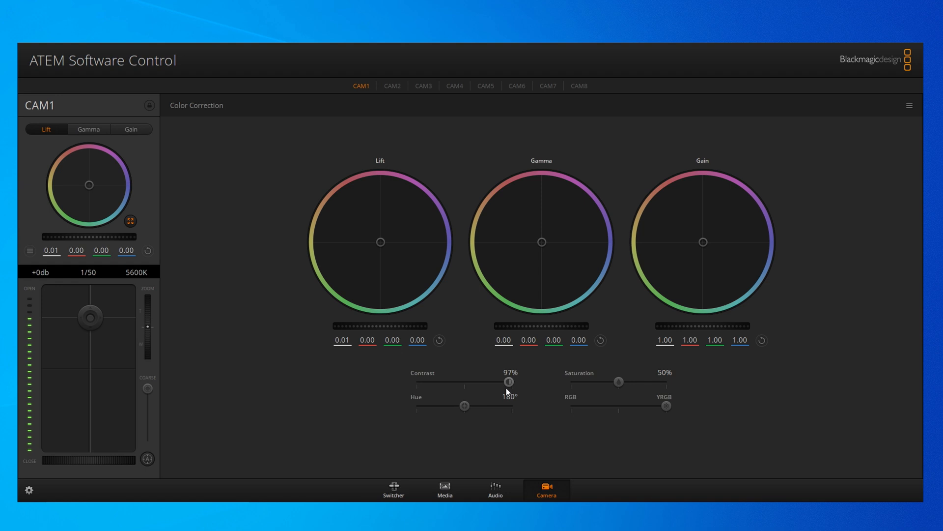